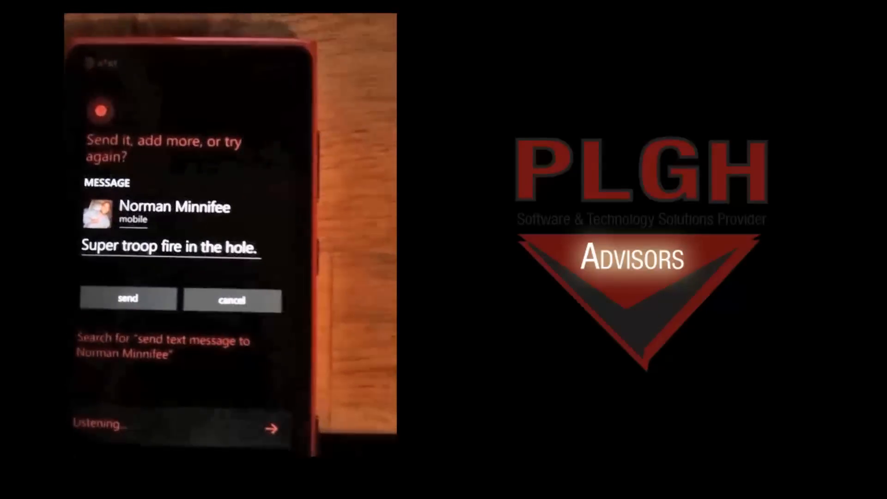
left_click(127, 299)
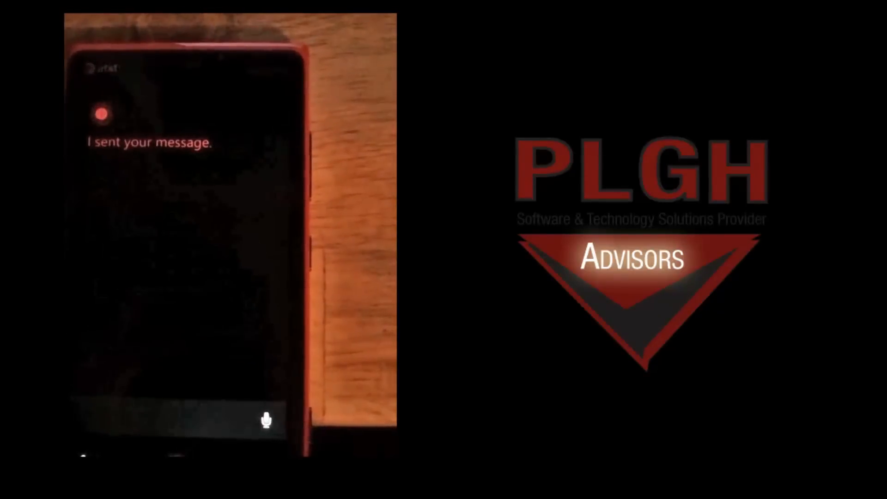